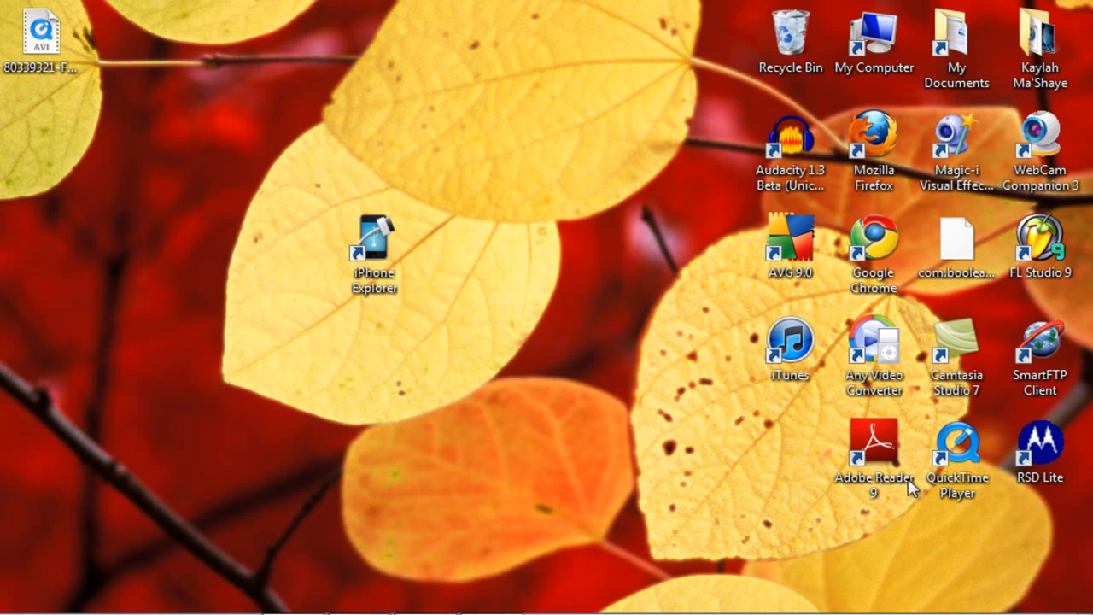
pyautogui.moveTo(798, 493)
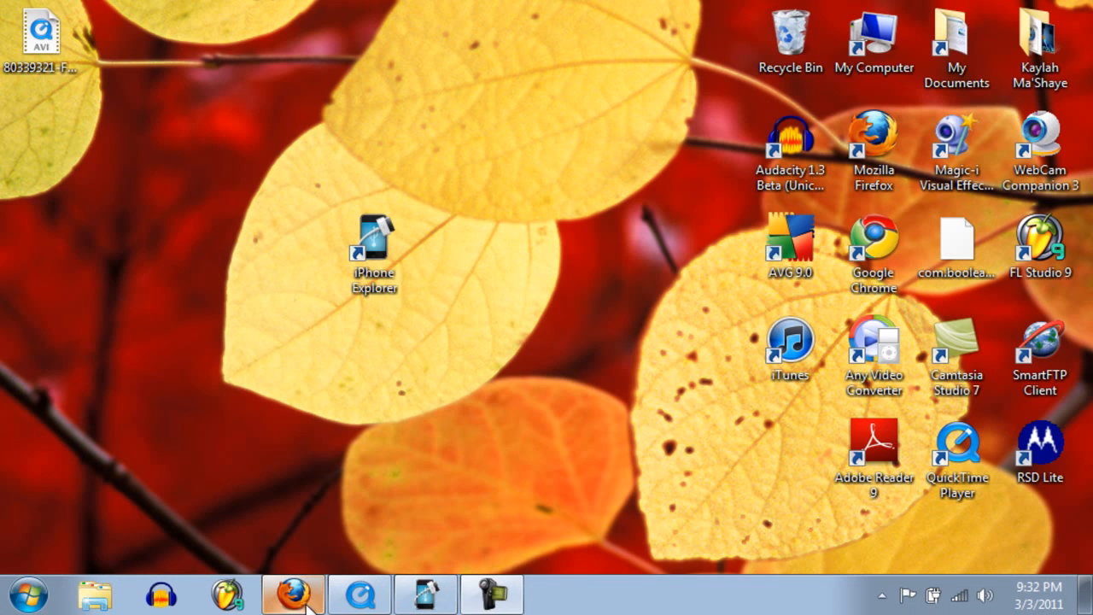
pyautogui.moveTo(286, 593)
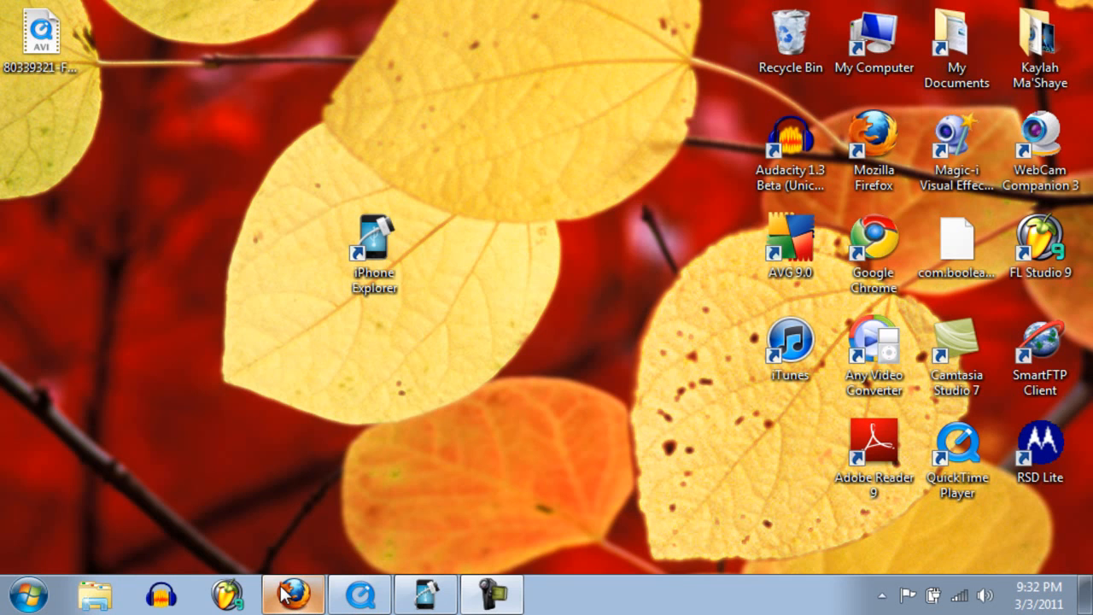
# Step: Open the AVI recording of the iPod home screen in QuickTime Player
pyautogui.click(292, 593)
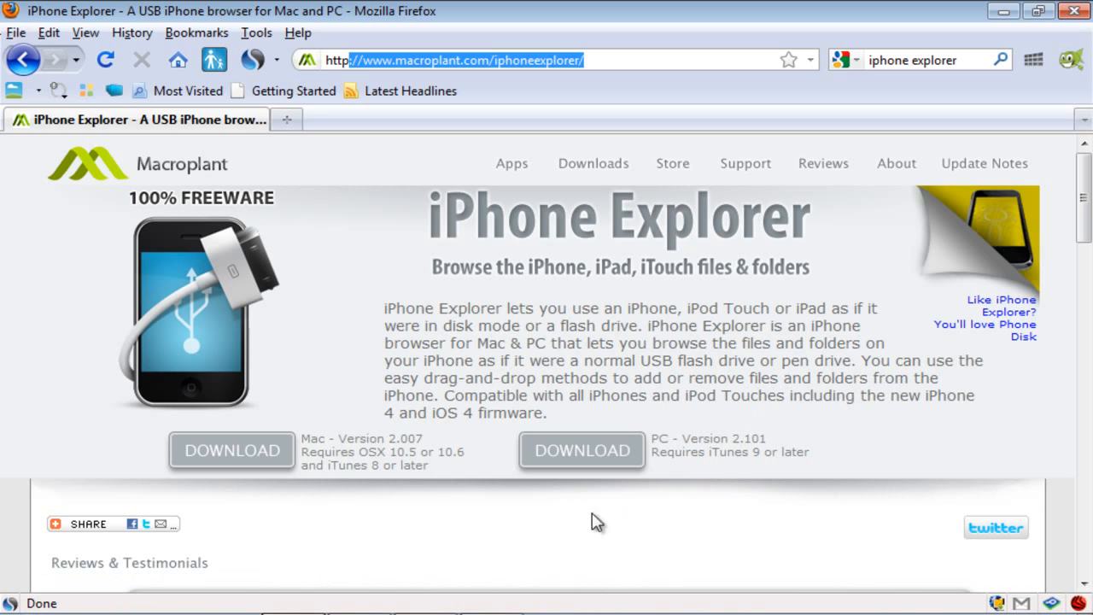
pyautogui.moveTo(687, 513)
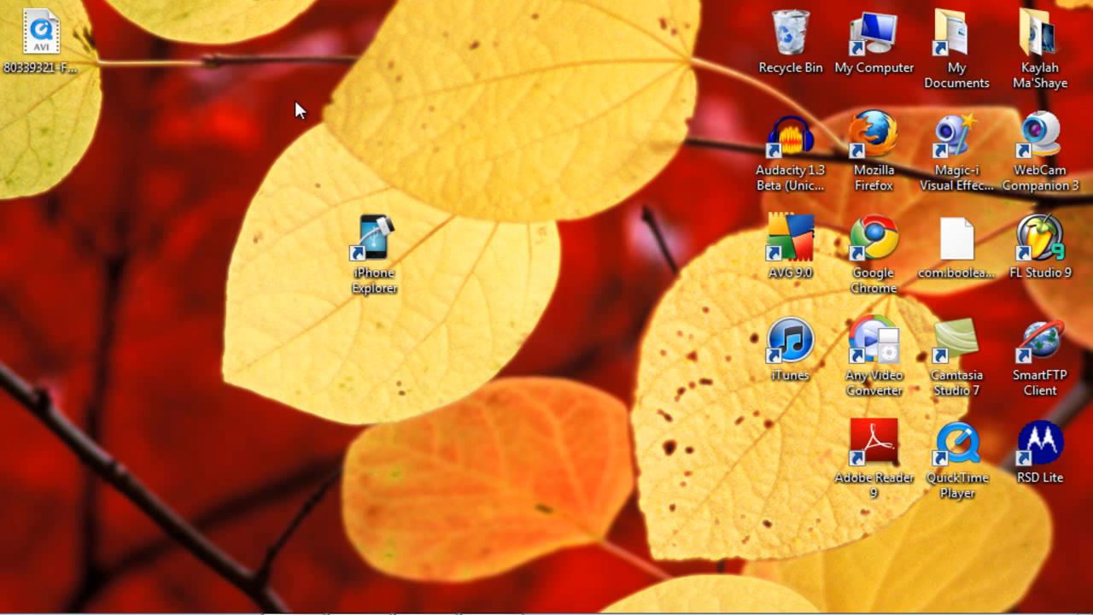
pyautogui.moveTo(431, 318)
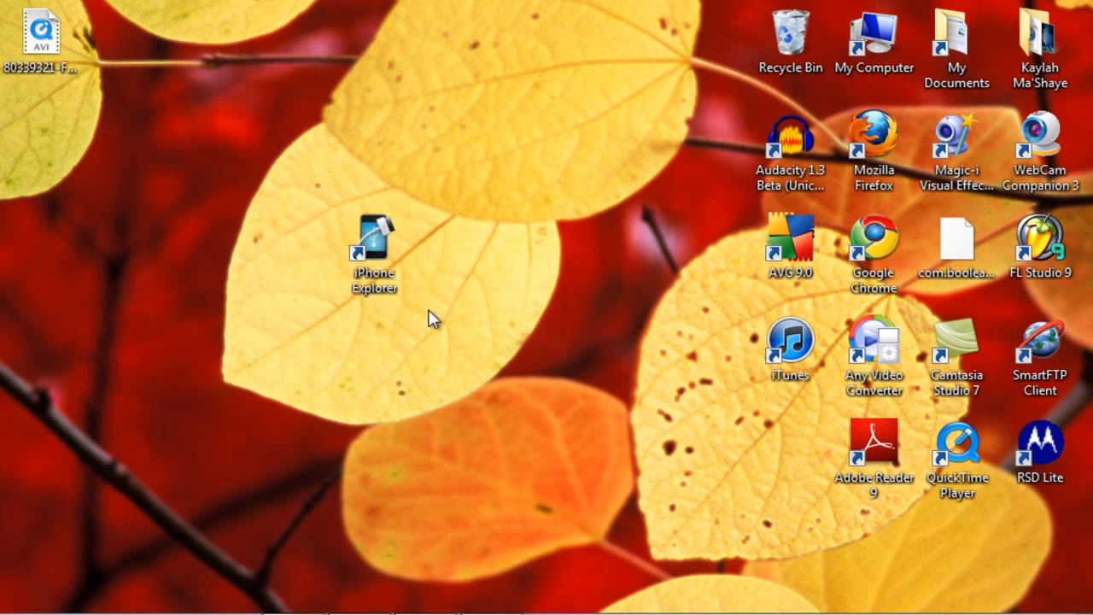
pyautogui.click(373, 247)
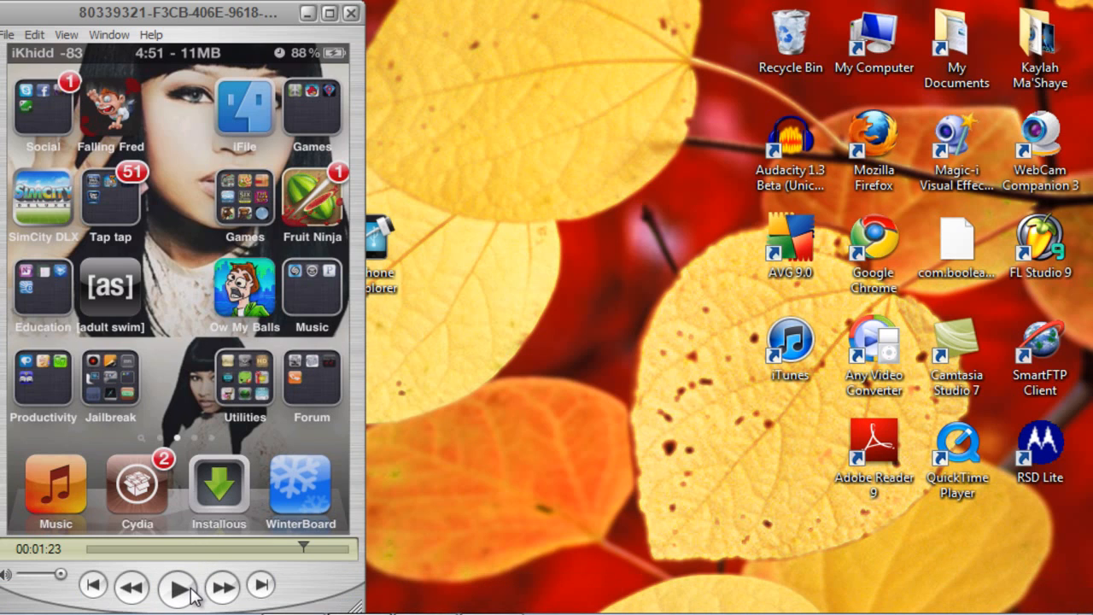
# Step: Play the clip until SBSettings shows SSH enabled, pause it, and minimize QuickTime Player
pyautogui.click(178, 586)
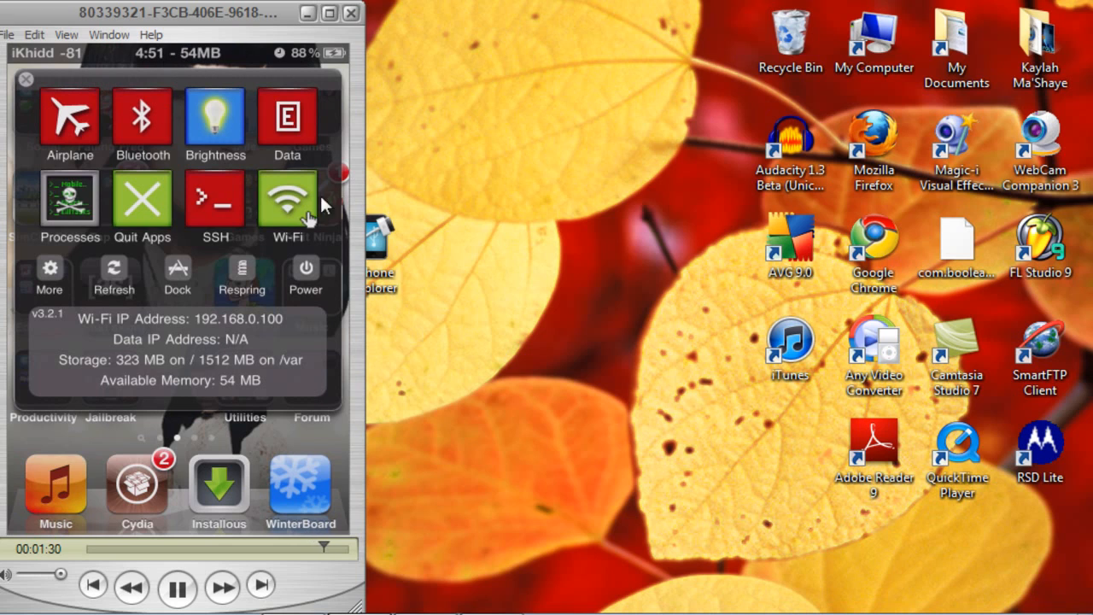
pyautogui.click(215, 198)
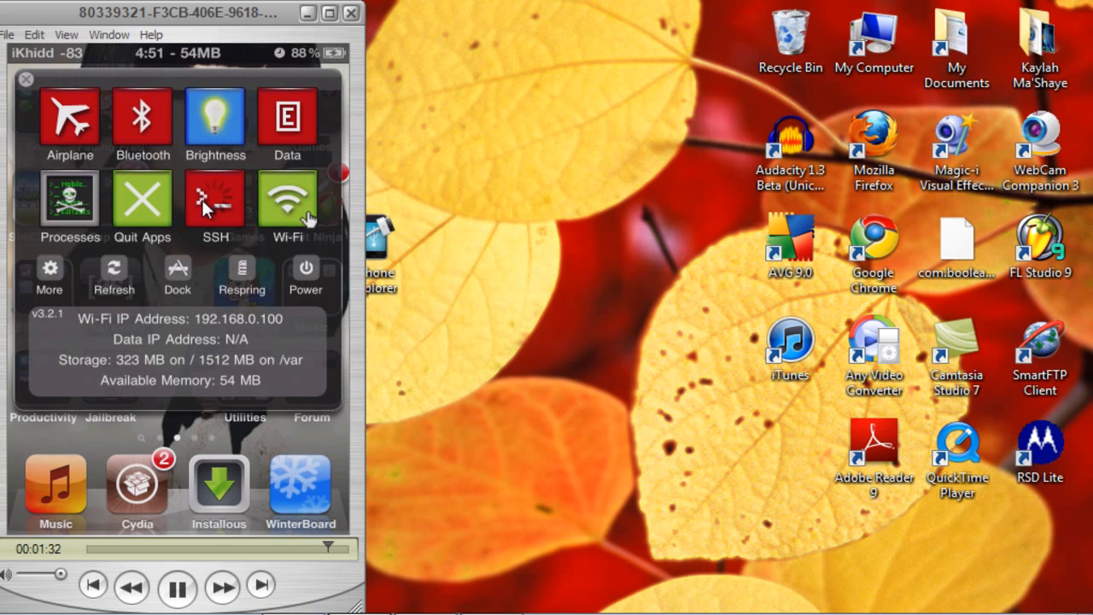
pyautogui.click(214, 198)
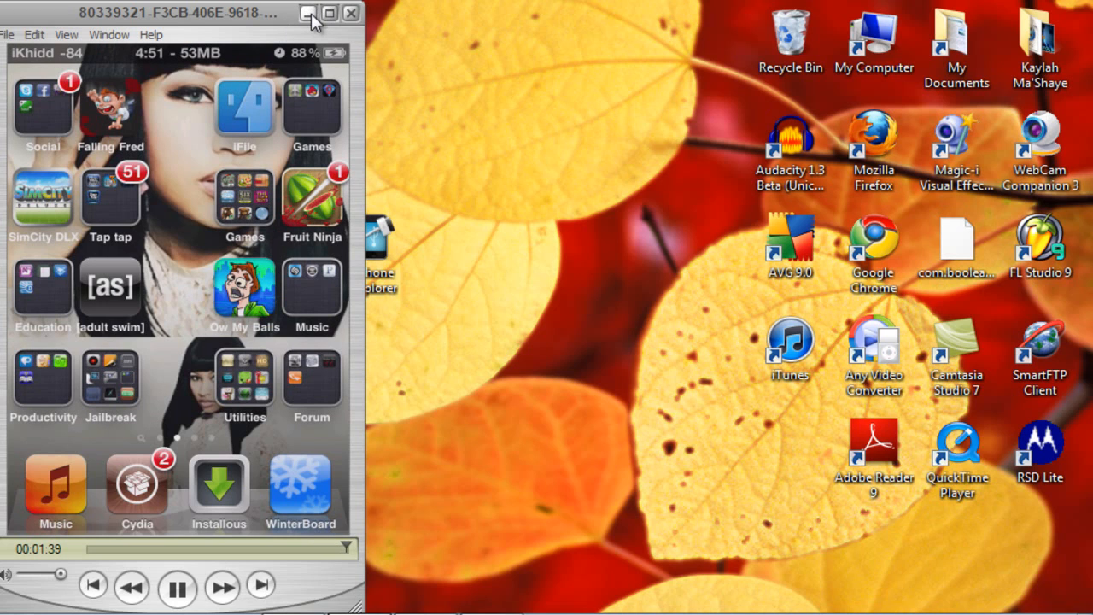
pyautogui.click(177, 585)
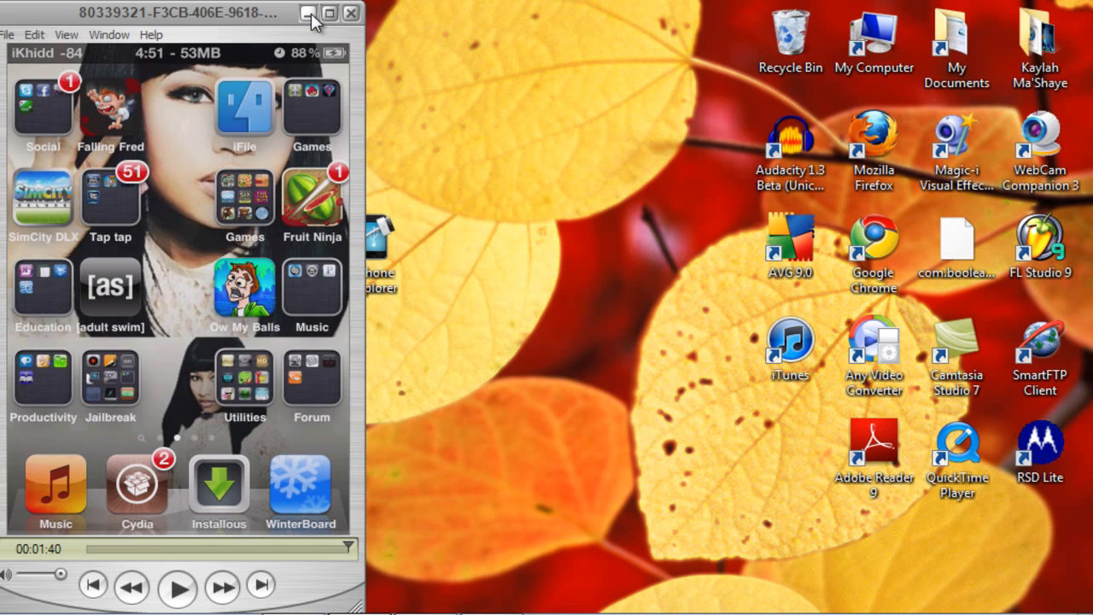
pyautogui.click(350, 13)
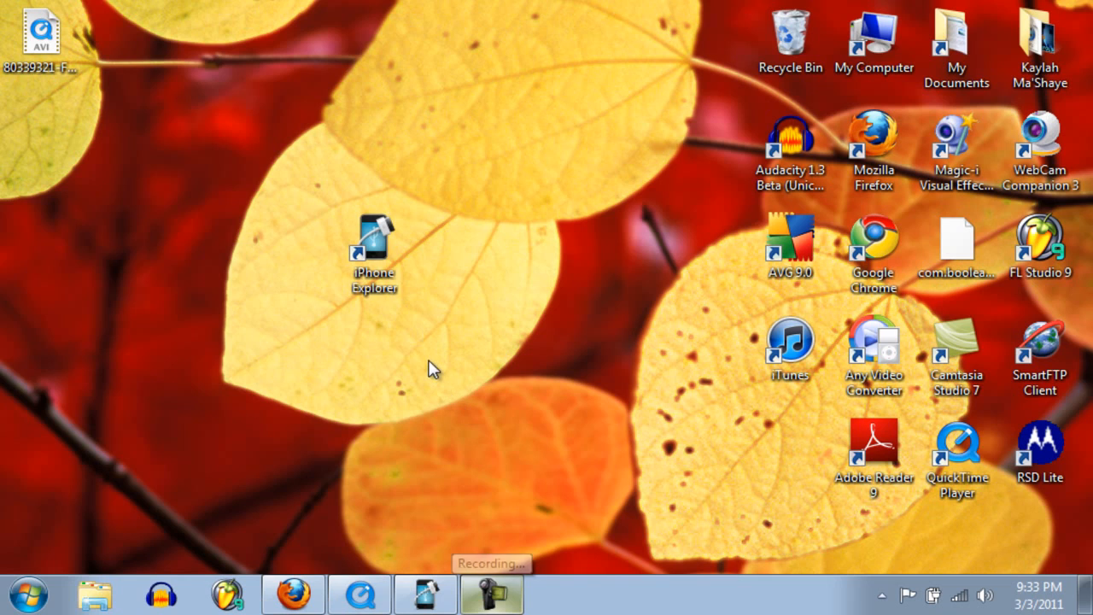
pyautogui.click(373, 248)
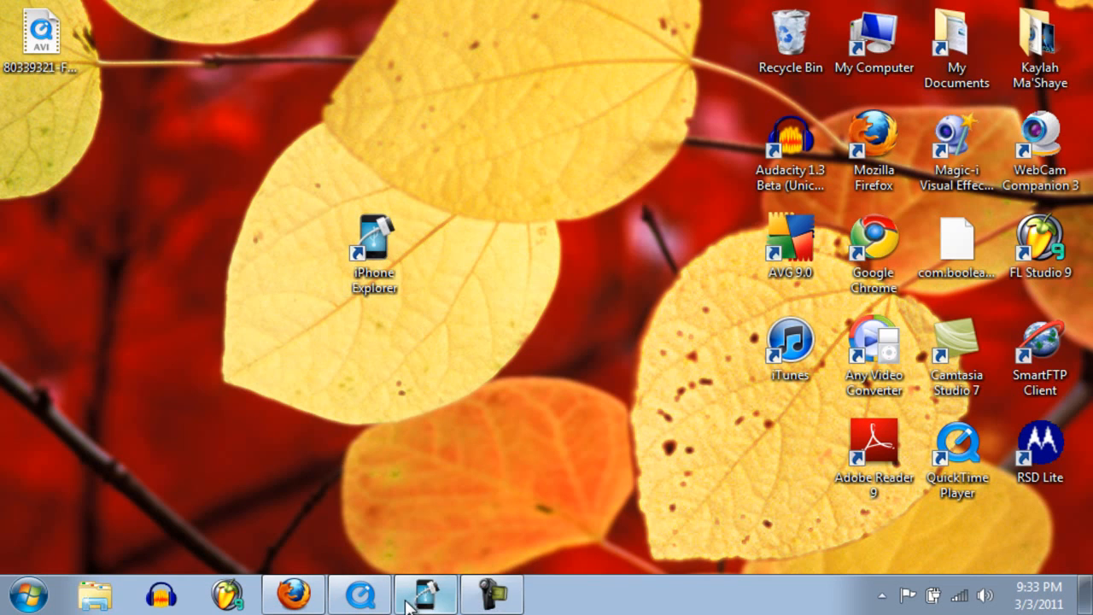
pyautogui.click(424, 593)
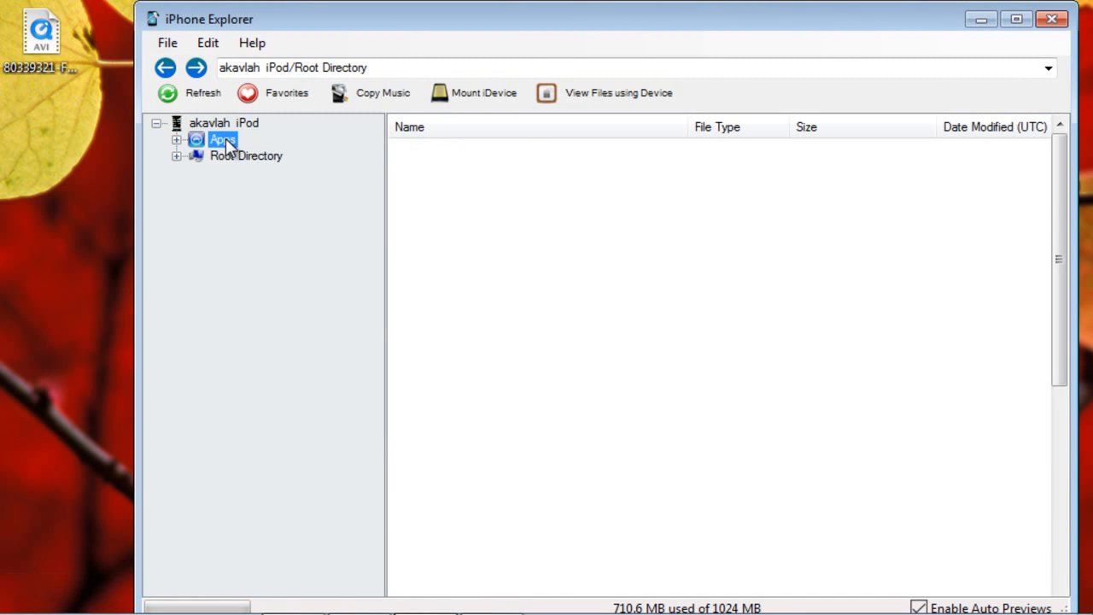
pyautogui.click(246, 156)
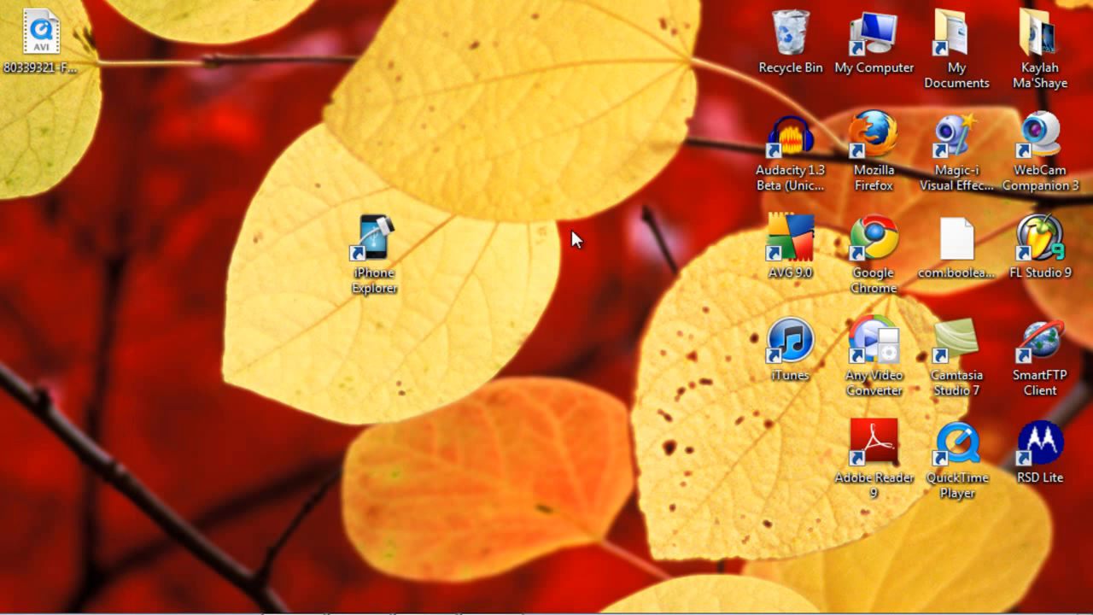
pyautogui.moveTo(328, 141)
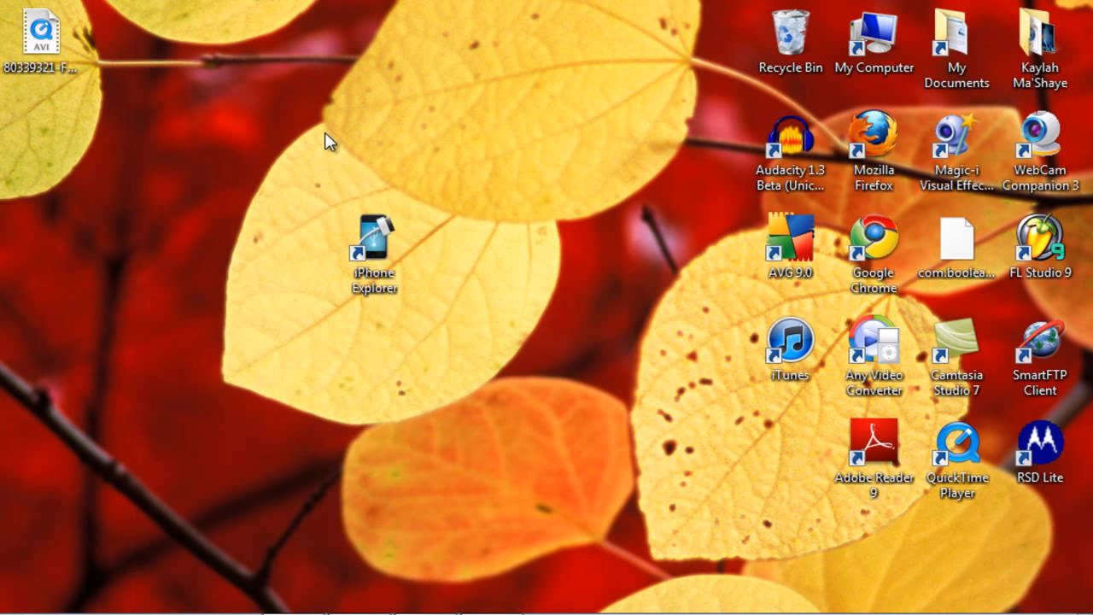